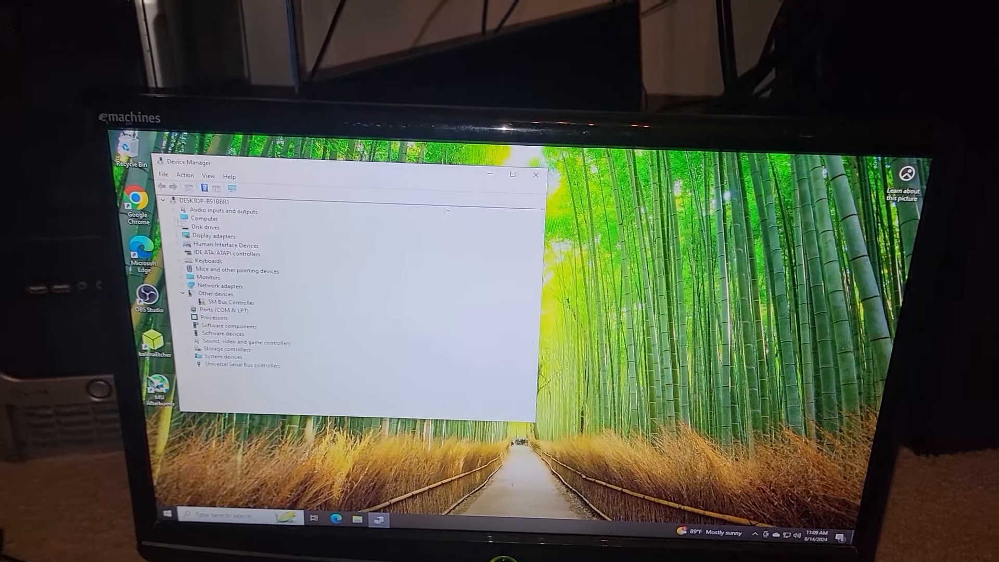
Expand Display adapters to reveal the AMD Radeon RX 5700 XT and Intel HD Graphics, then close the window
{"action": "left_click", "coordinate": [183, 236]}
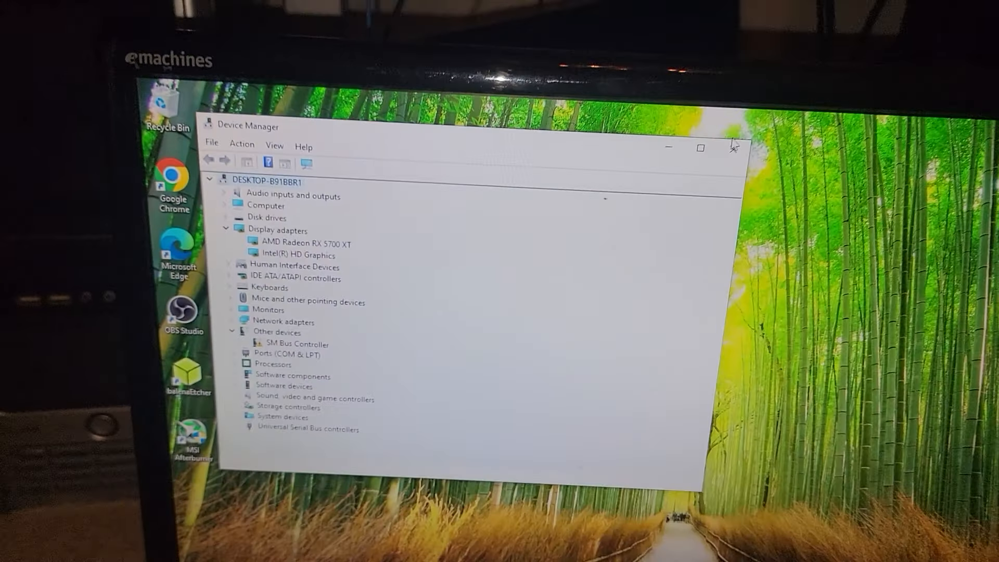
{"action": "left_click", "coordinate": [734, 147]}
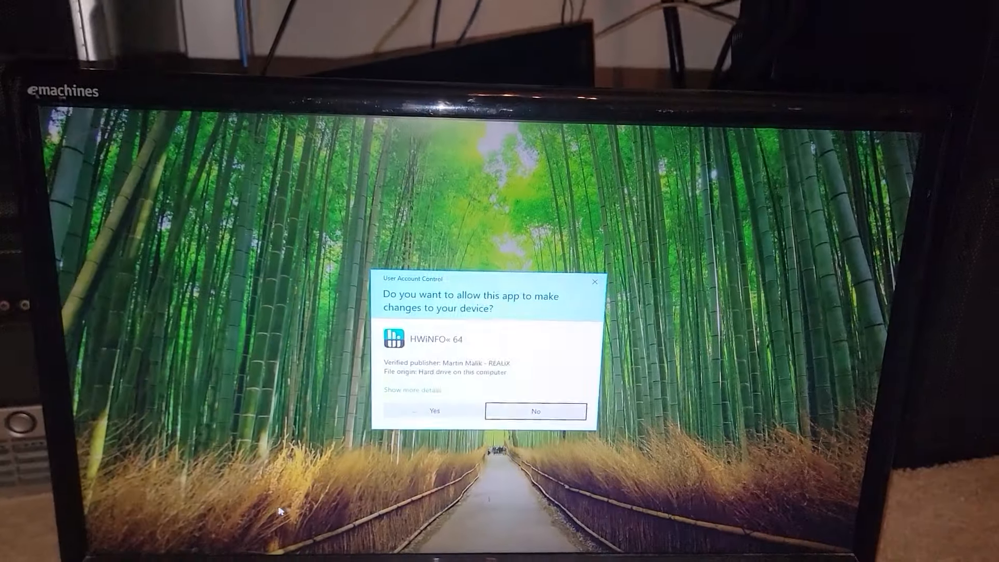
Answer Yes on the User Account Control prompt so HWiNFO64 can launch
{"action": "left_click", "coordinate": [535, 410]}
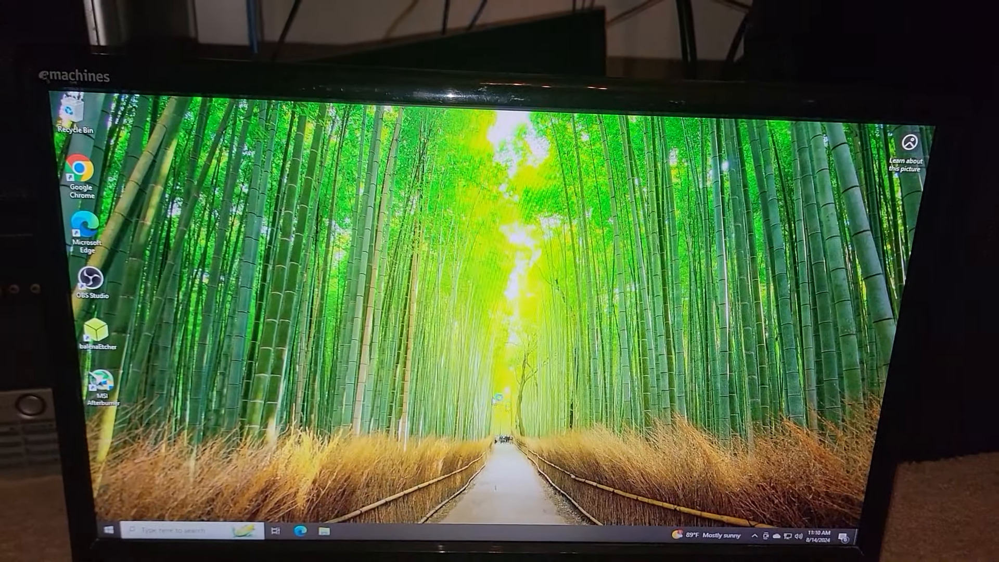